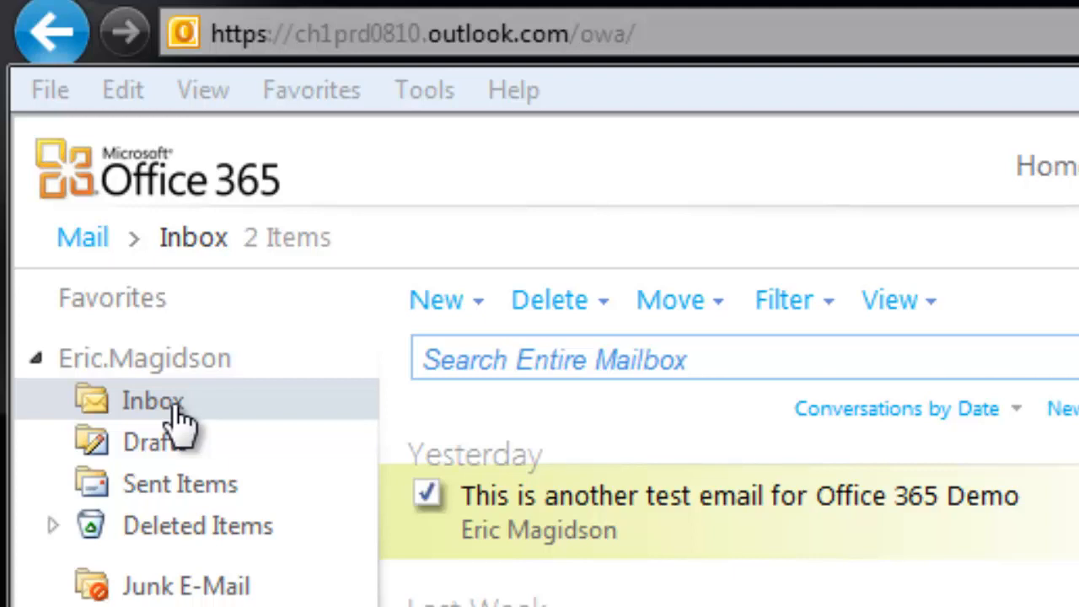
# Step: Name the new Inbox subfolder 'Winter 2013 Classes'
pyautogui.scroll(-3)
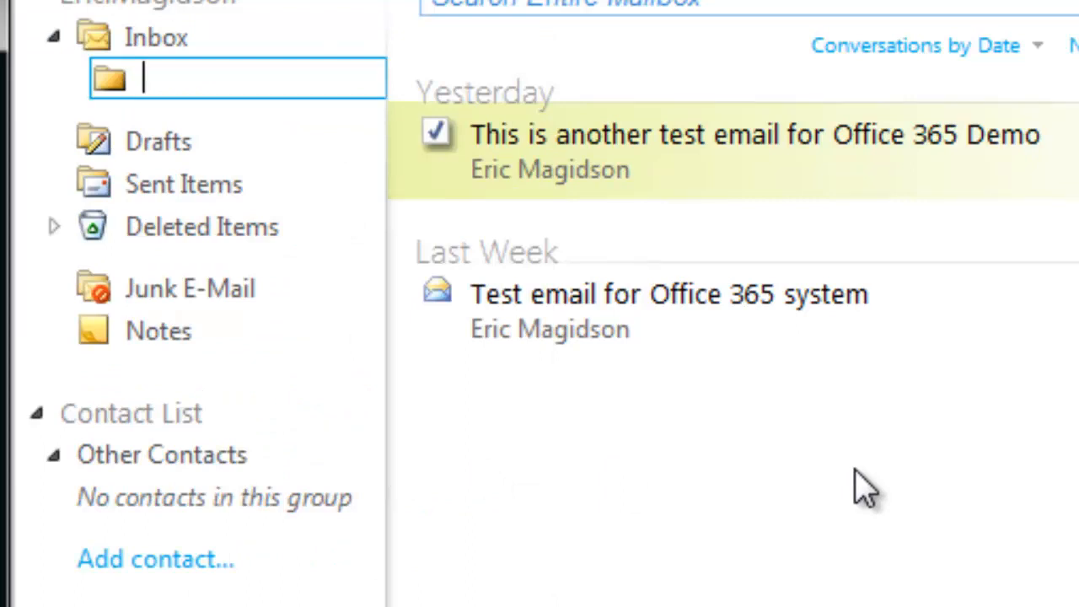
pyautogui.write('W')
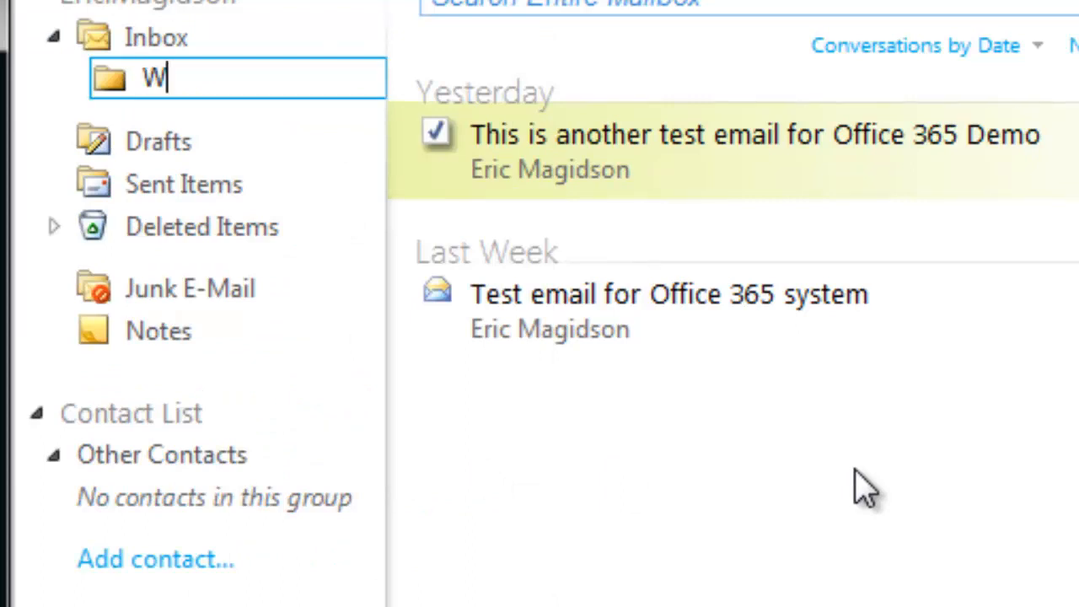
pyautogui.write('inter')
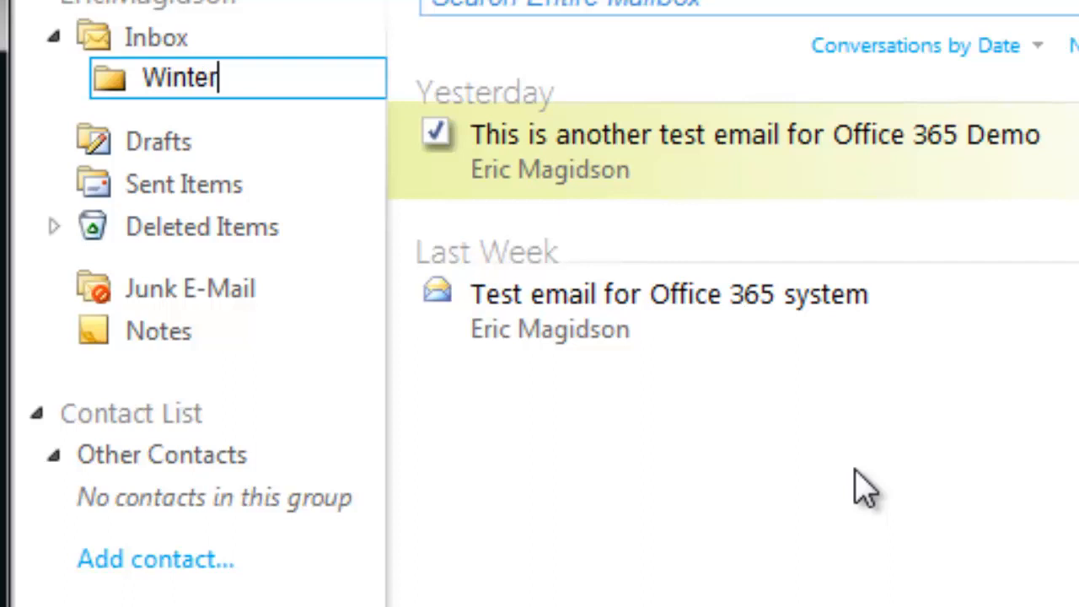
pyautogui.write('2013')
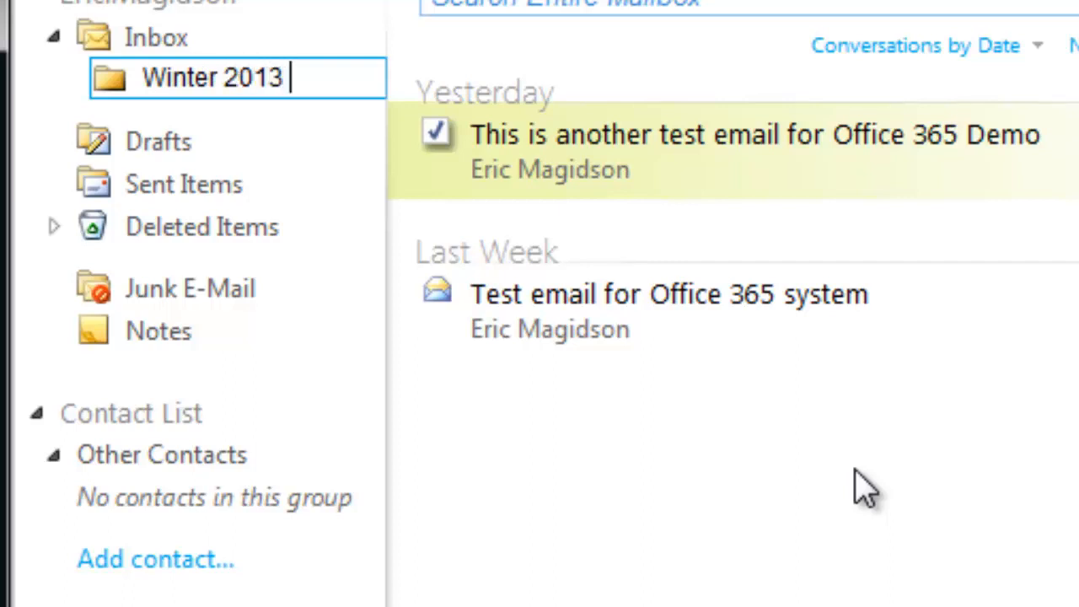
pyautogui.write('Classes')
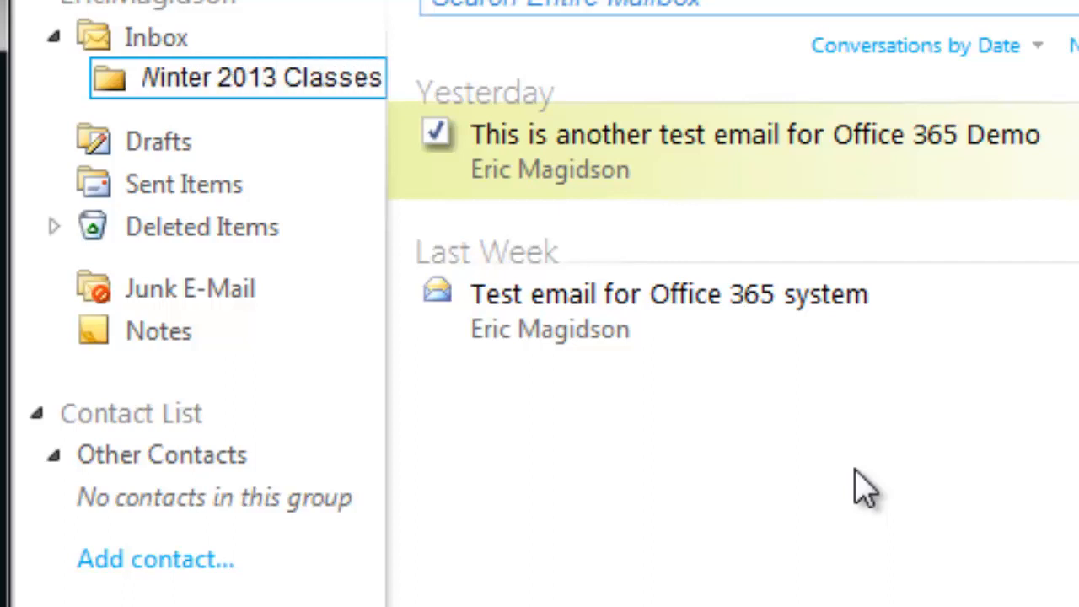
pyautogui.moveTo(211, 93)
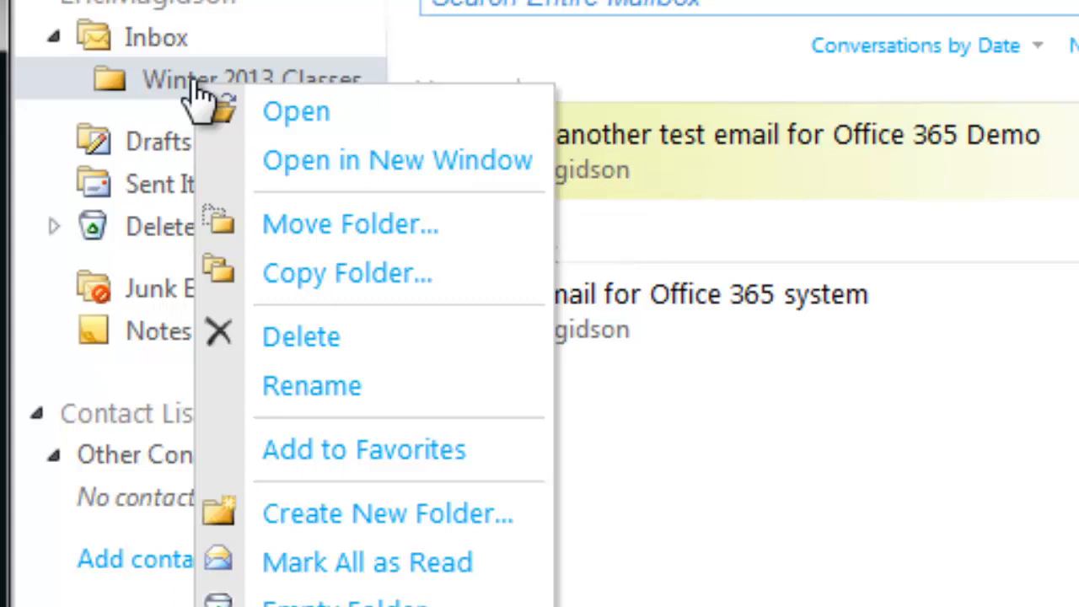
# Step: Create a 'CIS244 Systems Analysis' subfolder under Winter 2013 Classes
pyautogui.click(387, 513)
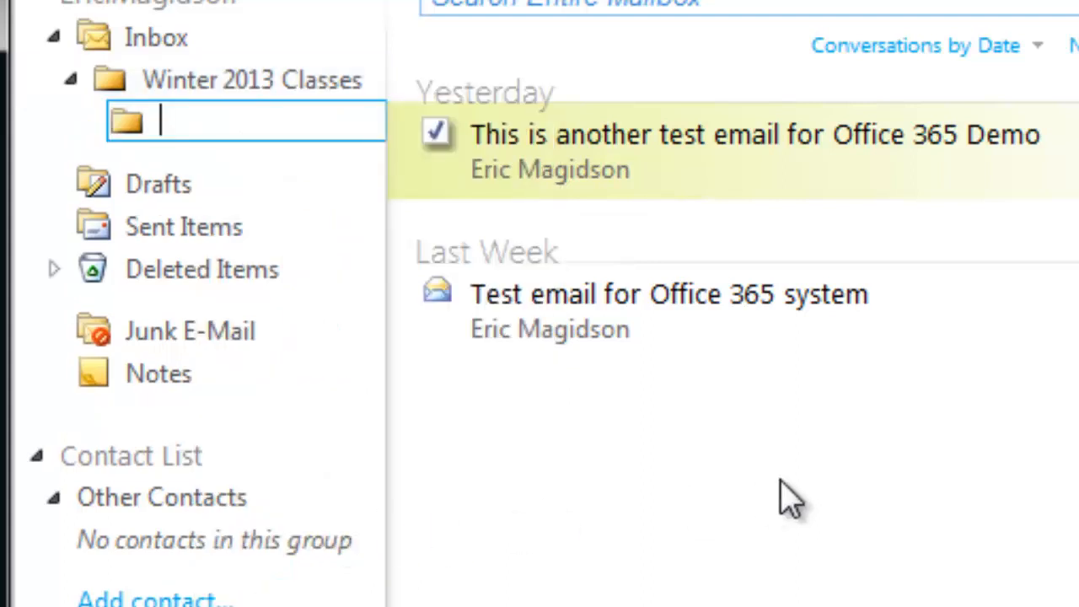
pyautogui.write('CIS2')
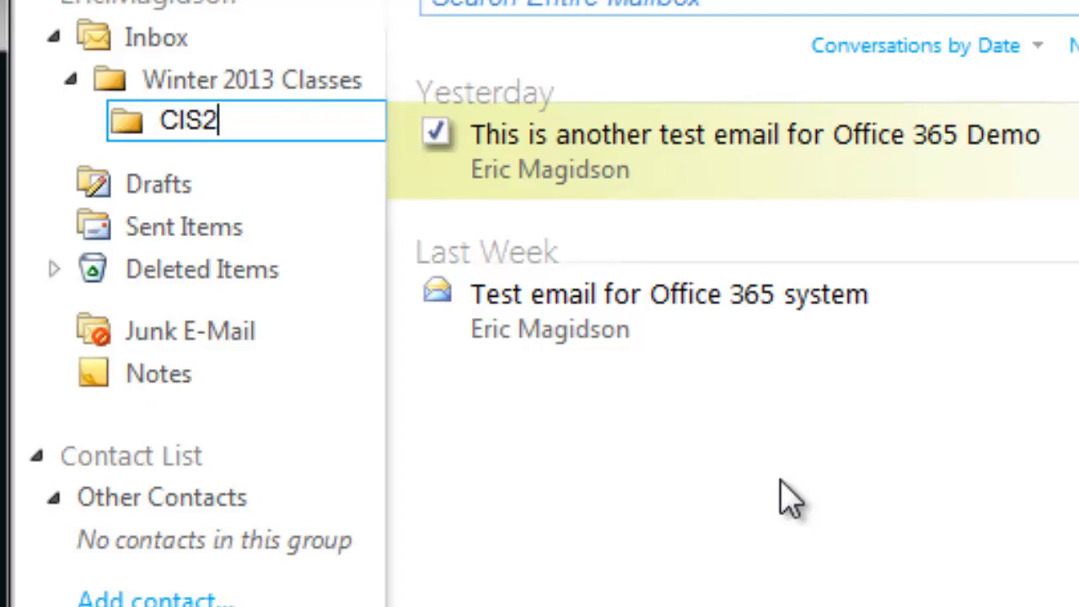
pyautogui.write('44 Sy')
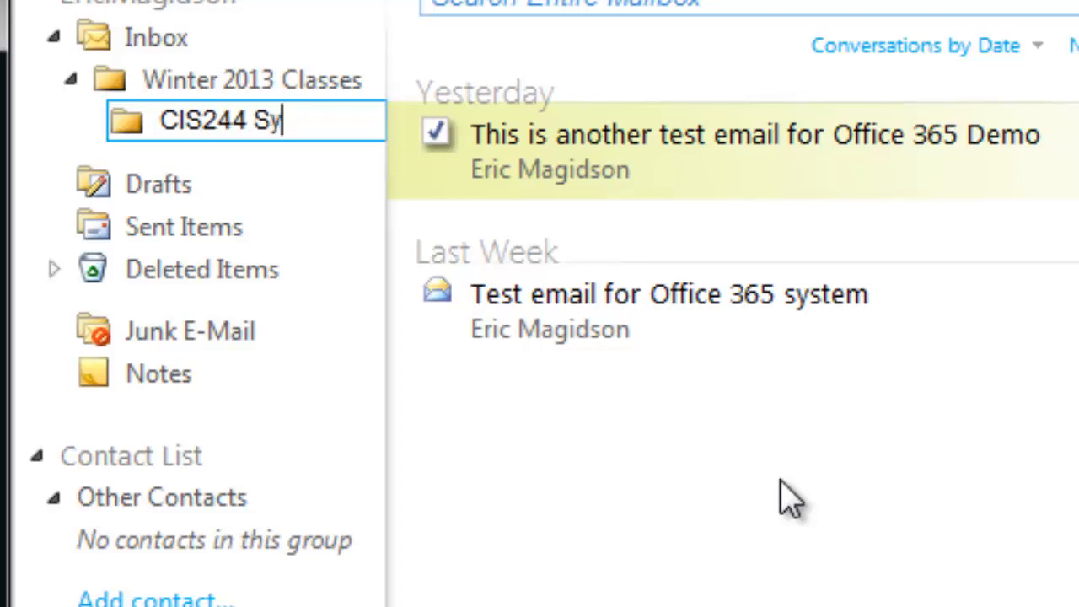
pyautogui.write('stems')
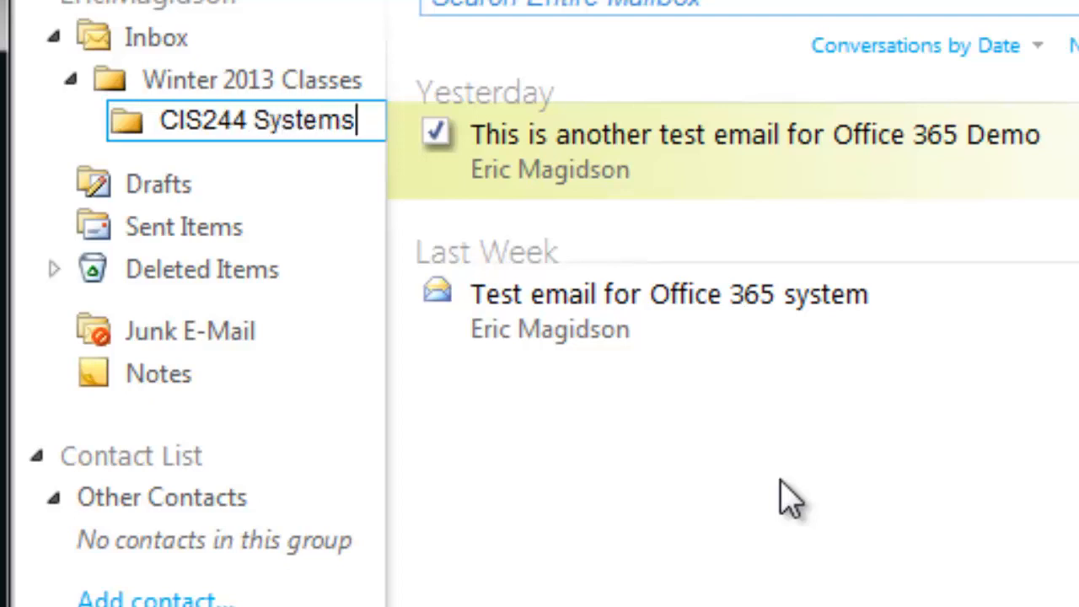
pyautogui.write('4 Systems Analysis')
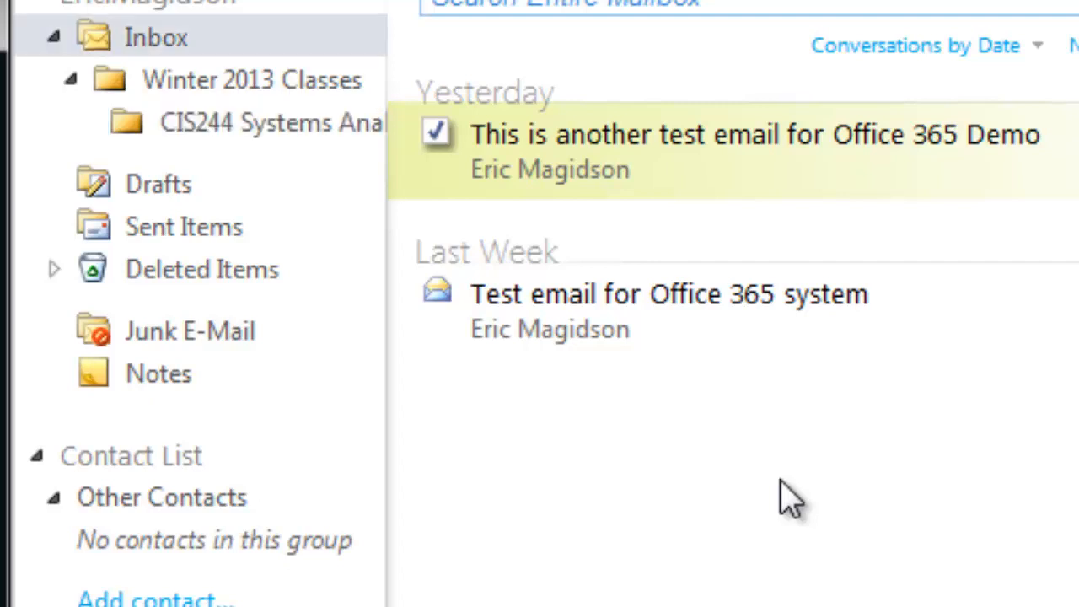
pyautogui.moveTo(337, 87)
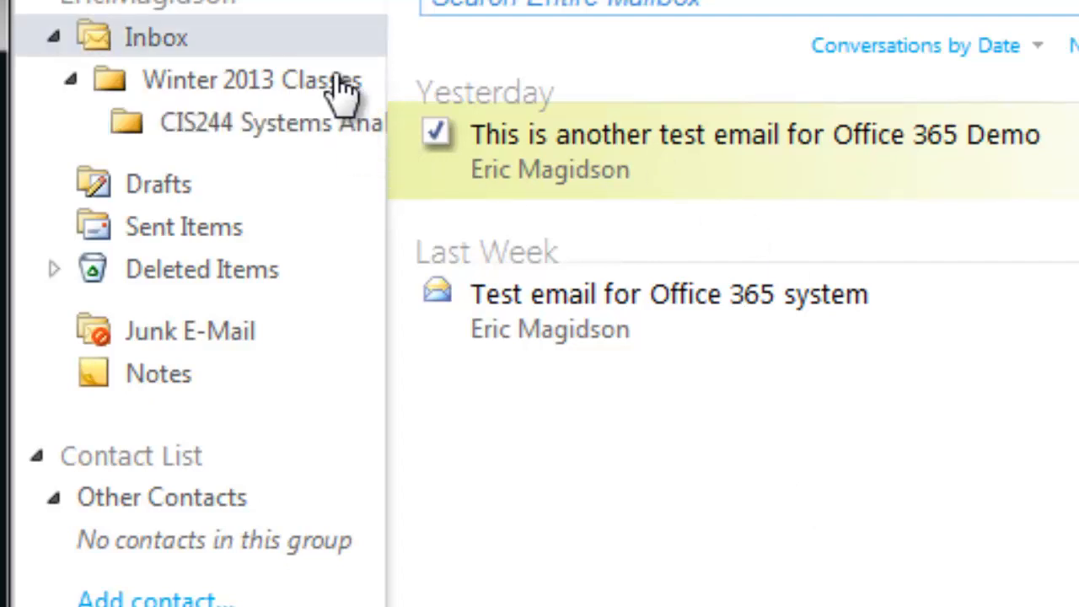
pyautogui.moveTo(290, 152)
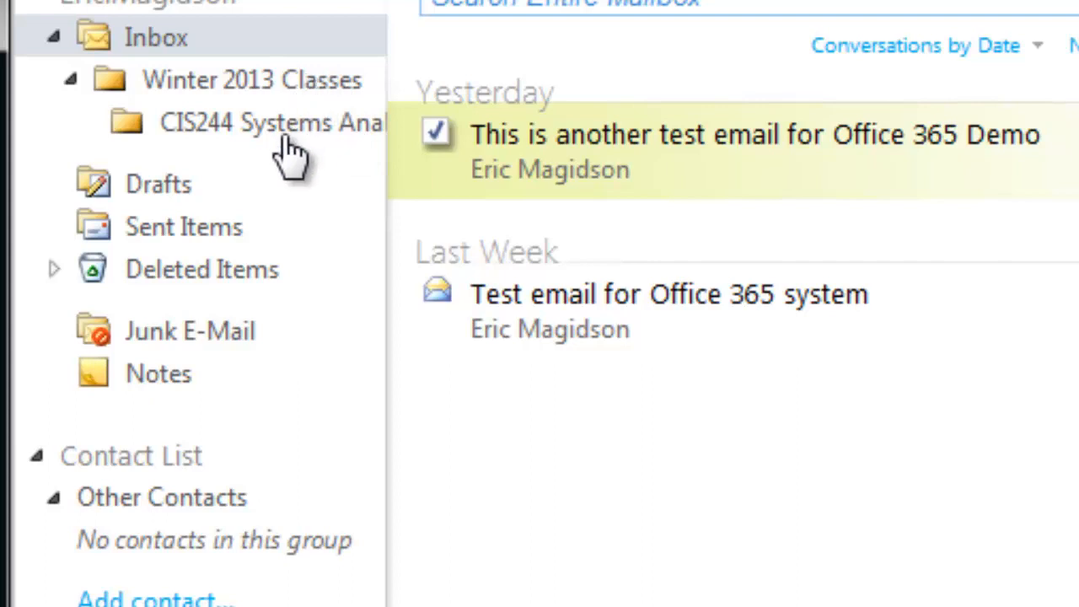
pyautogui.moveTo(286, 131)
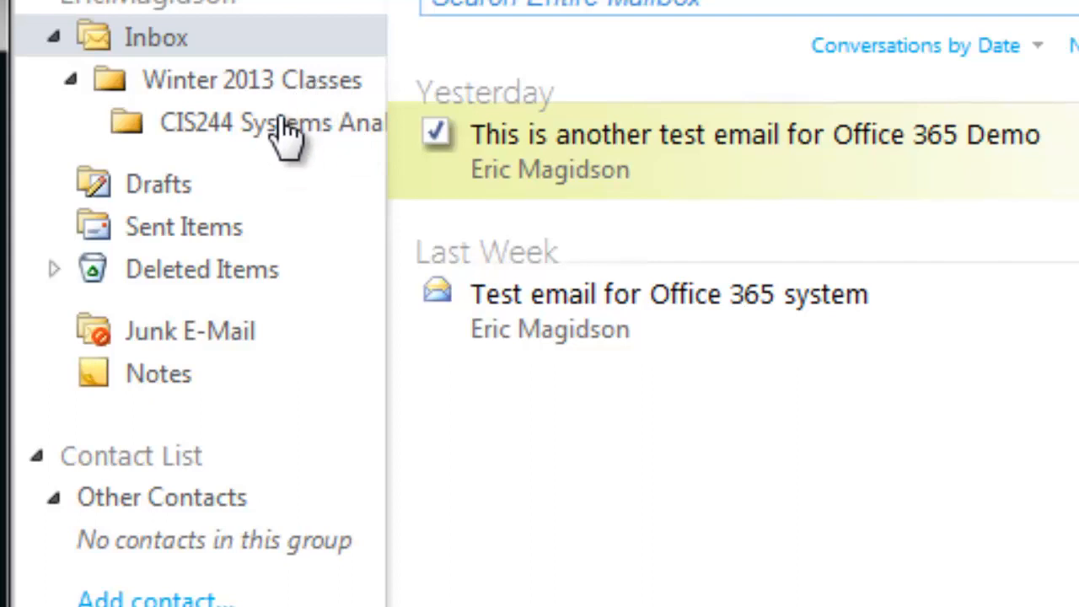
# Step: Create a 'Completed' subfolder inside the CIS244 Systems Analysis folder
pyautogui.rightClick(287, 122)
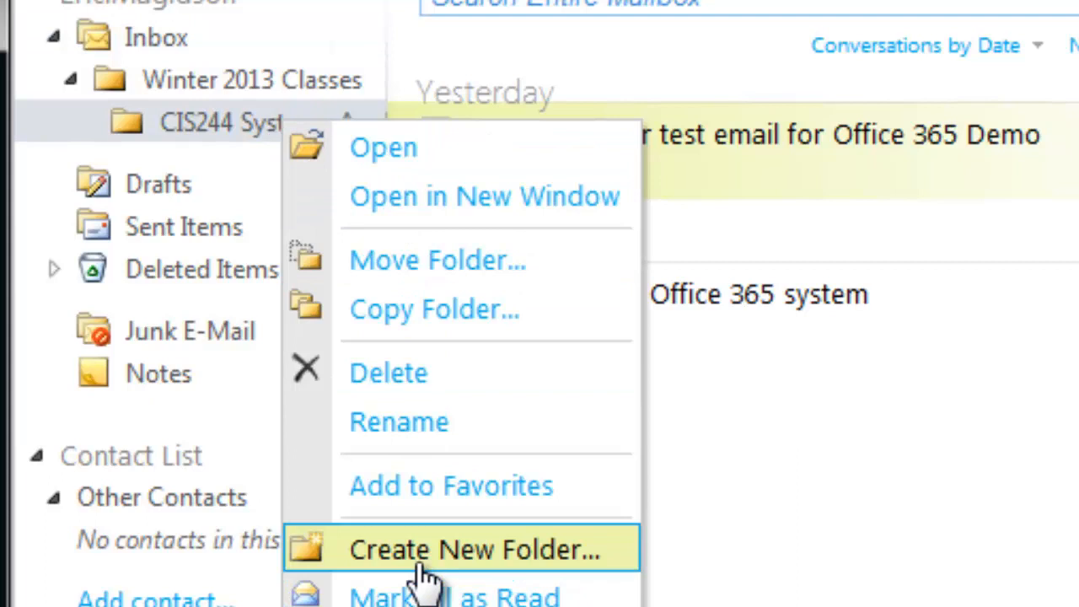
pyautogui.click(472, 550)
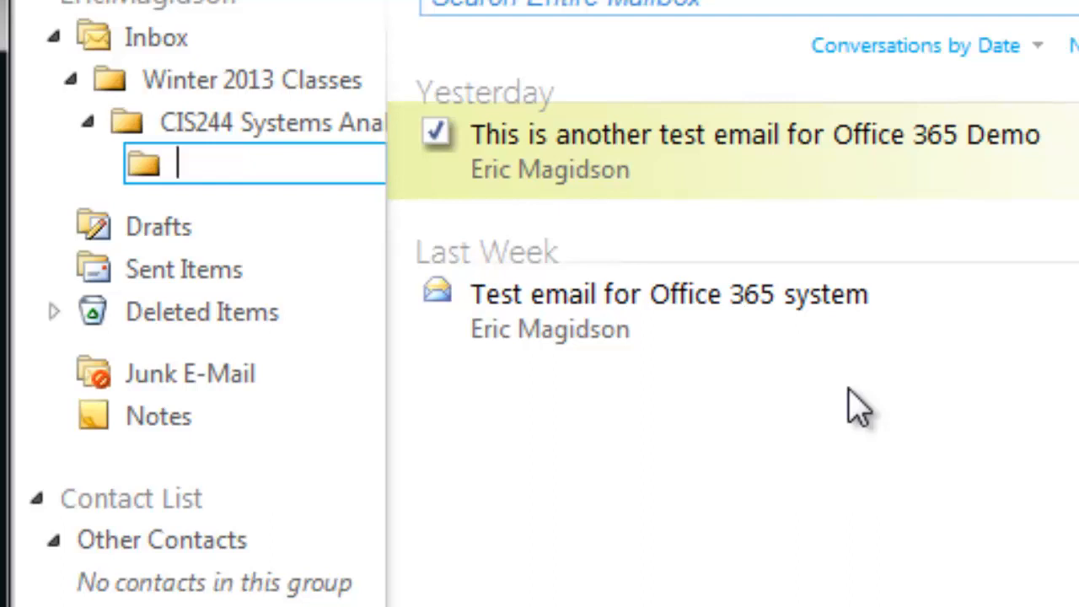
pyautogui.write('Completed')
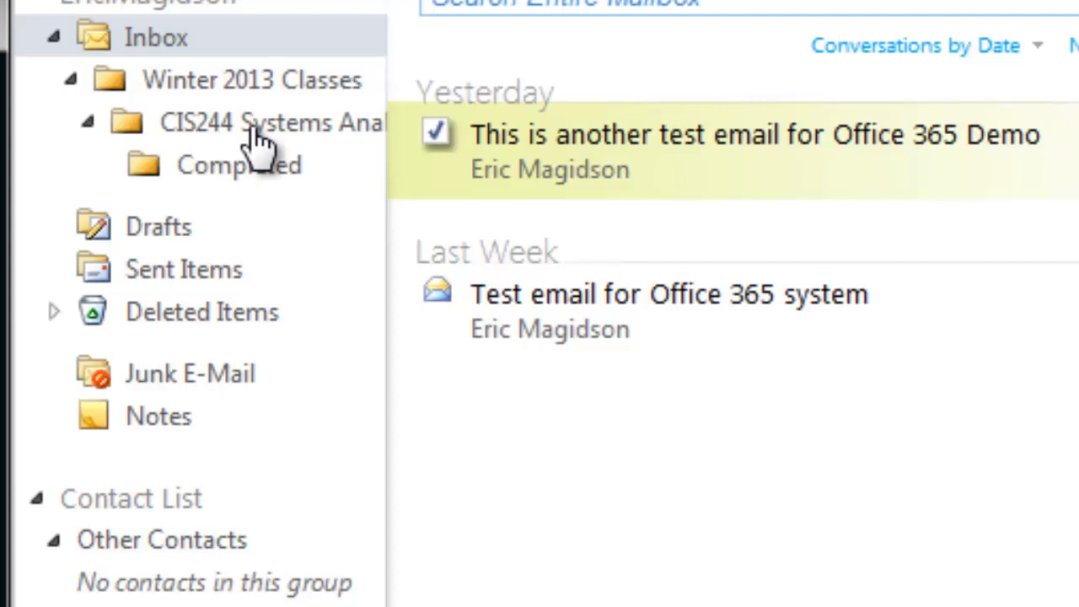
pyautogui.moveTo(253, 138)
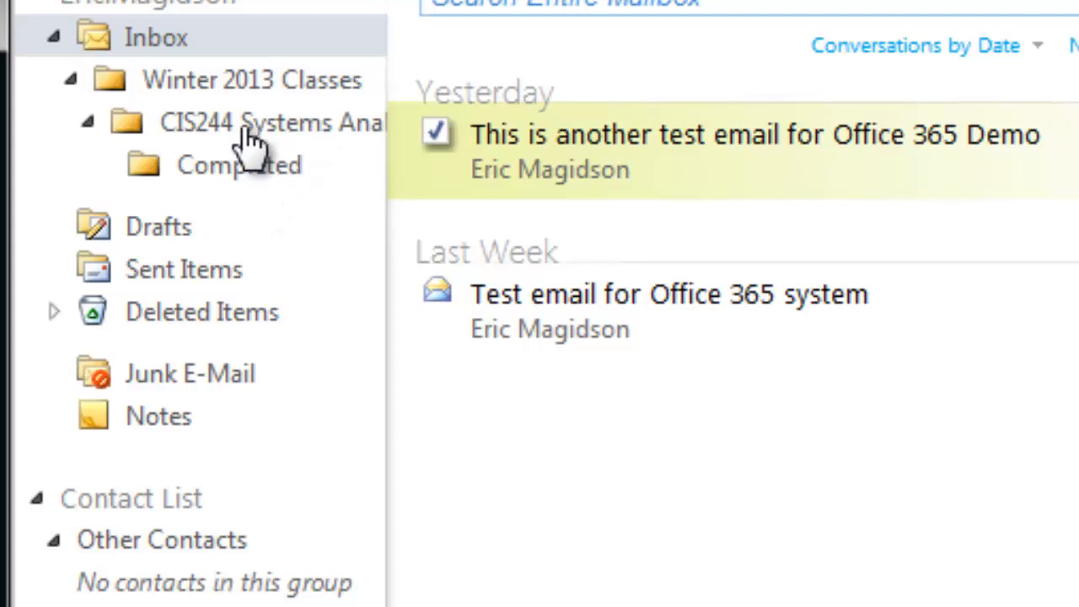
# Step: Expand the CIS244 class folder to reveal its Completed subfolder in the tree
pyautogui.click(269, 121)
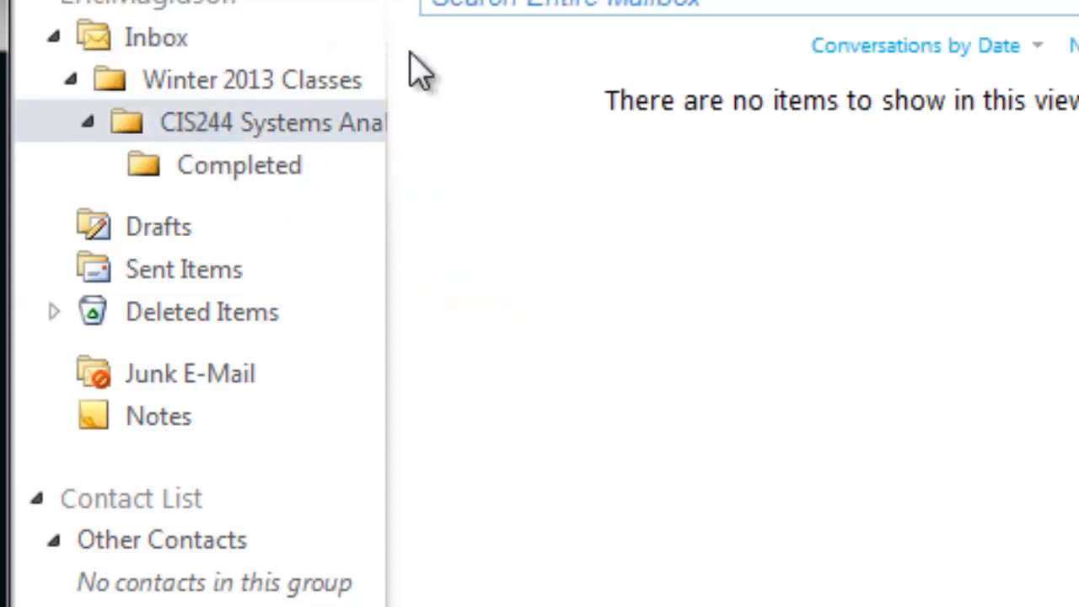
pyautogui.moveTo(1003, 189)
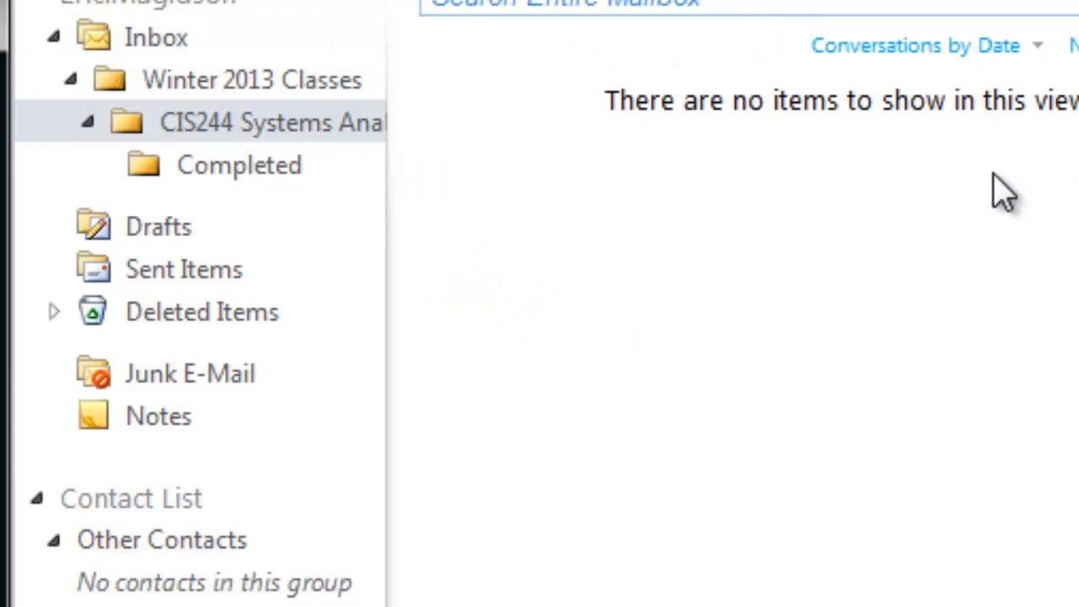
pyautogui.click(239, 165)
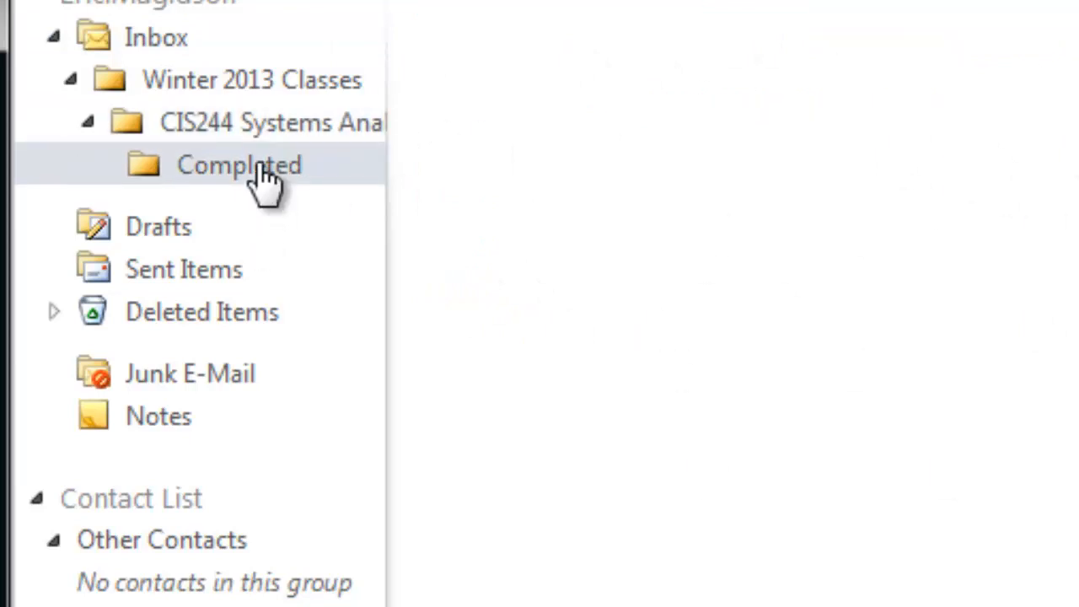
pyautogui.click(240, 165)
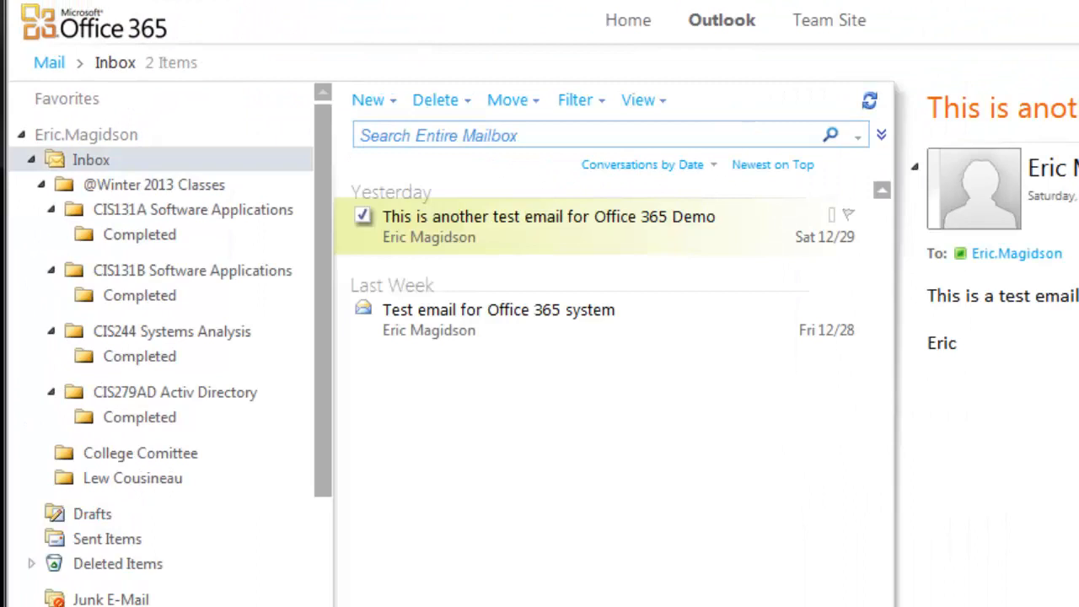
pyautogui.moveTo(118, 182)
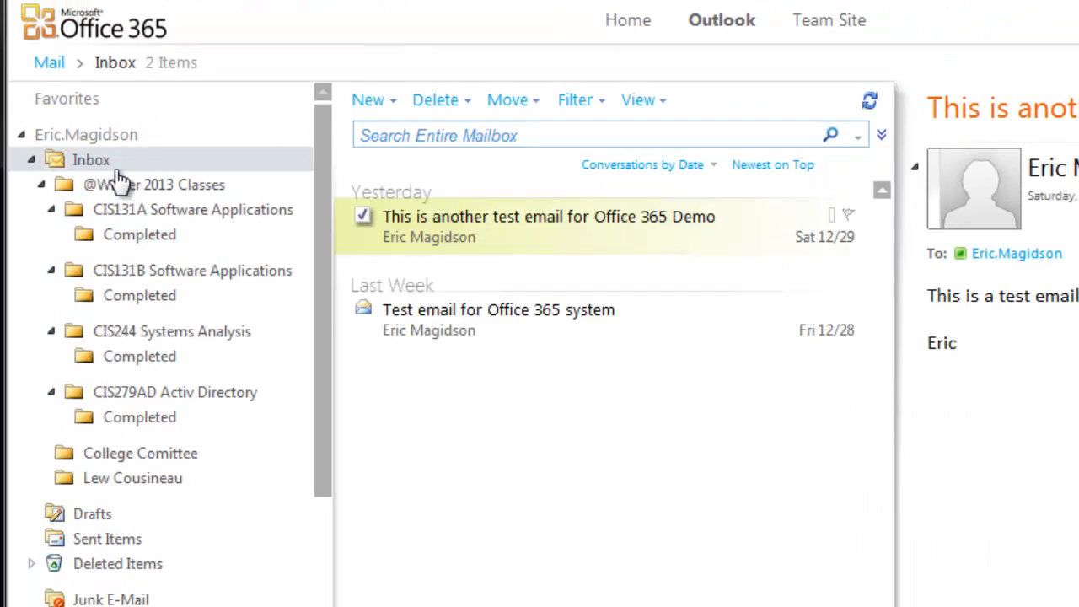
pyautogui.moveTo(138, 489)
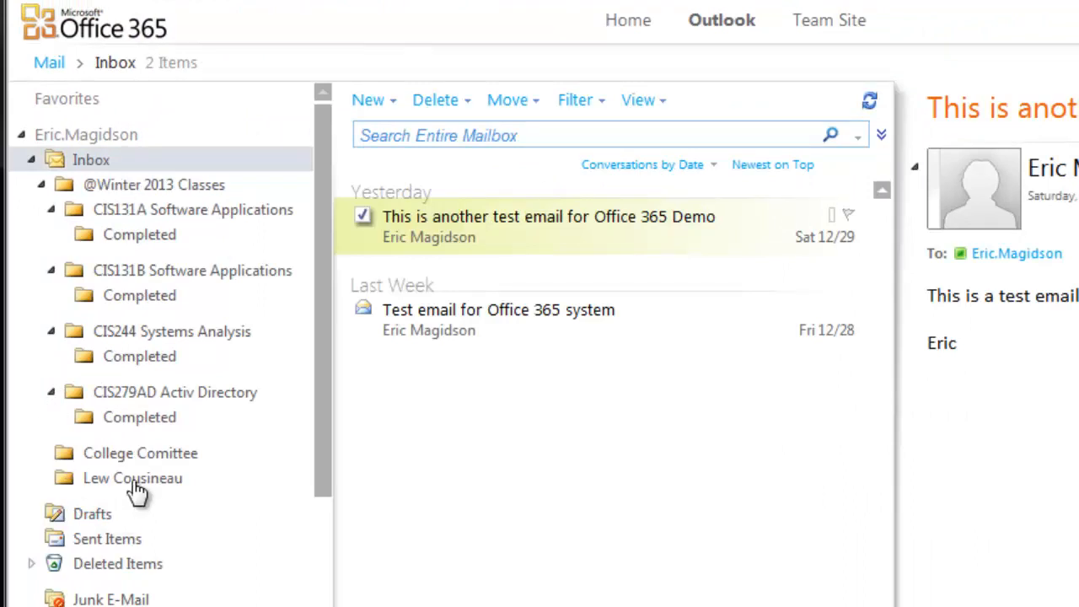
pyautogui.moveTo(142, 455)
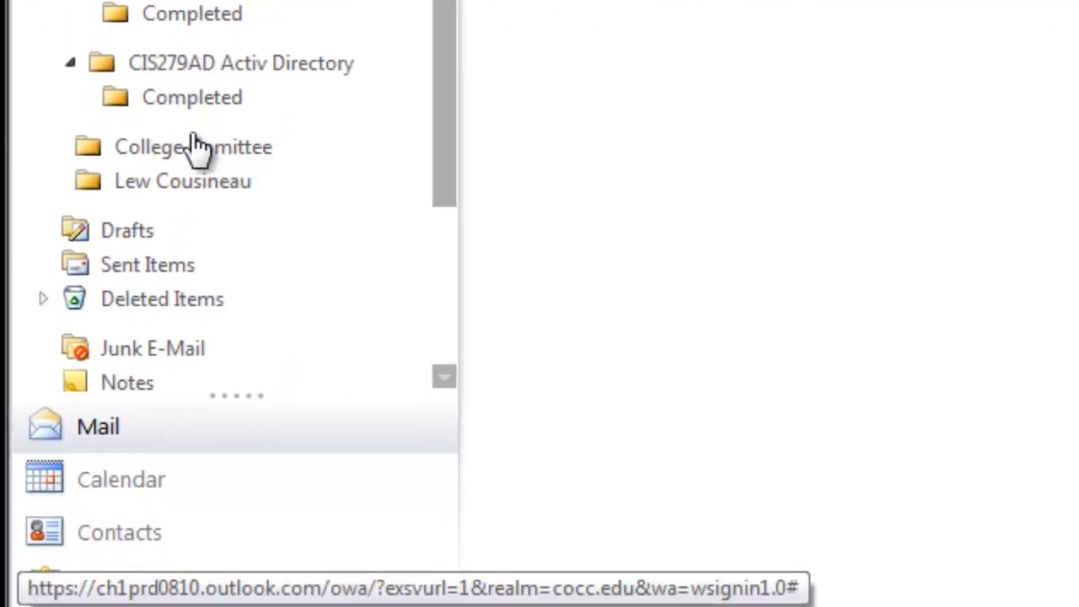
# Step: Start renaming the misspelled 'College Comittee' folder to 'College Committee'
pyautogui.rightClick(192, 145)
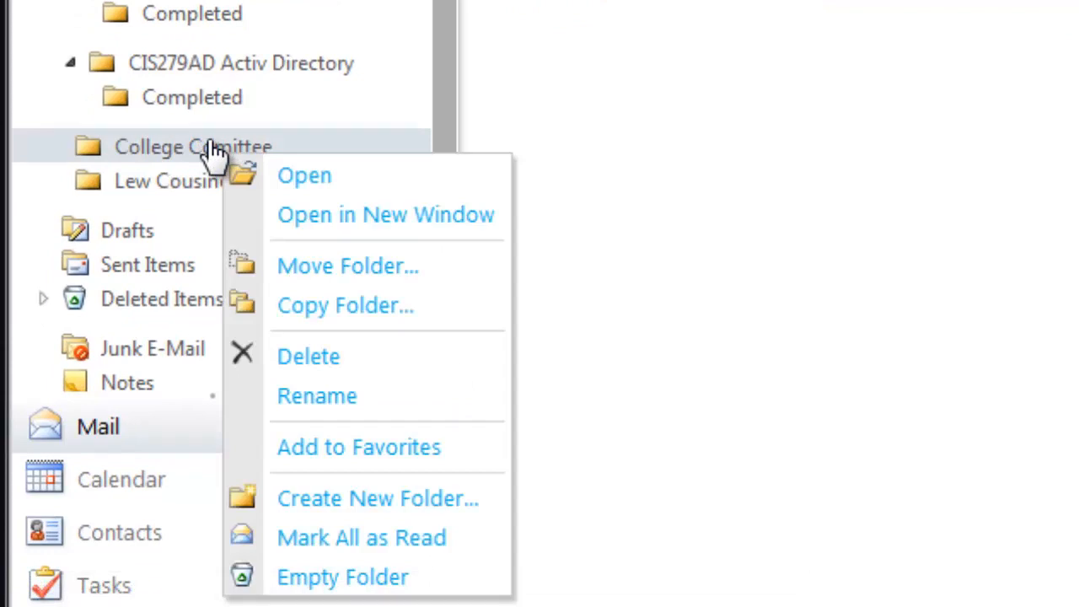
pyautogui.click(317, 395)
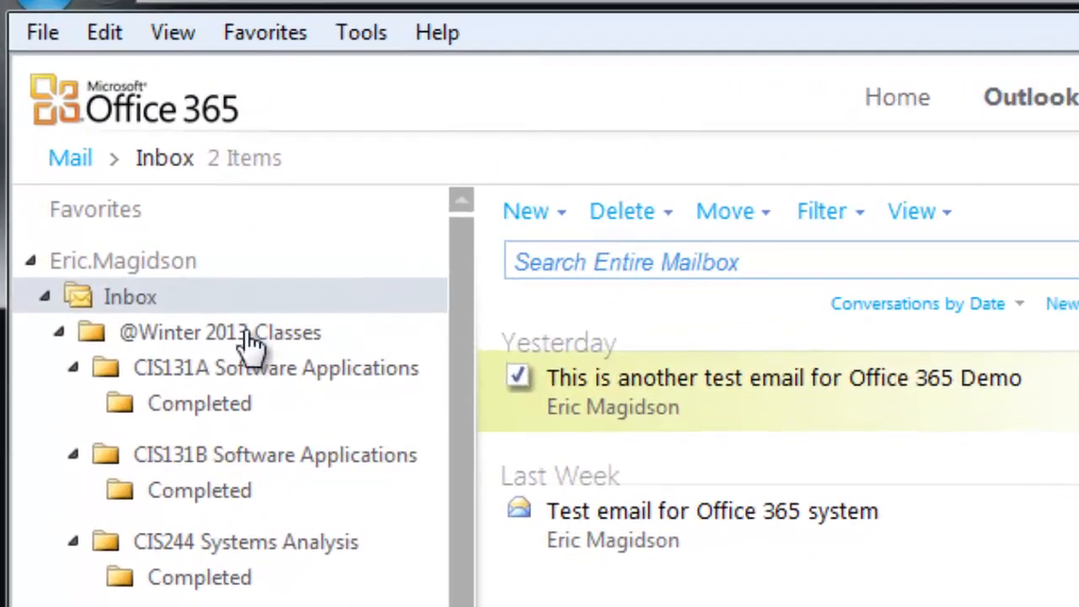
pyautogui.moveTo(144, 341)
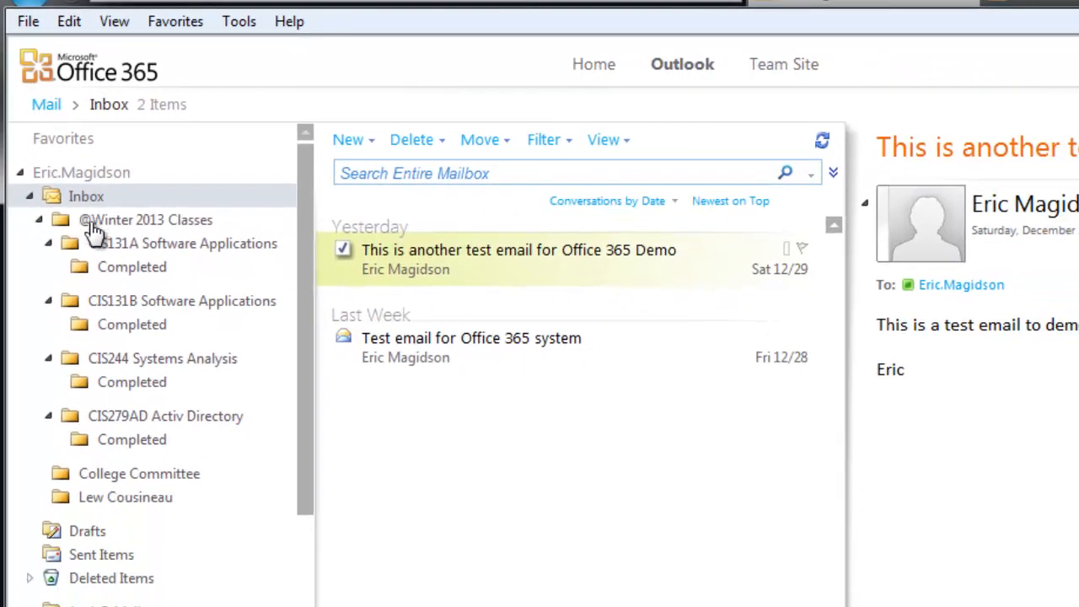
pyautogui.moveTo(126, 481)
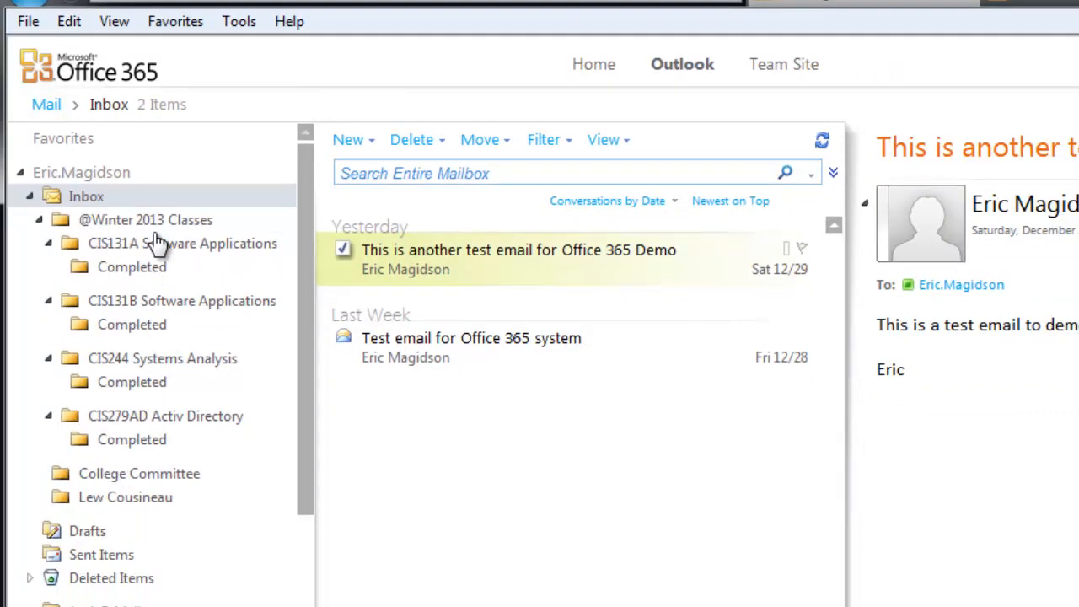
pyautogui.moveTo(127, 227)
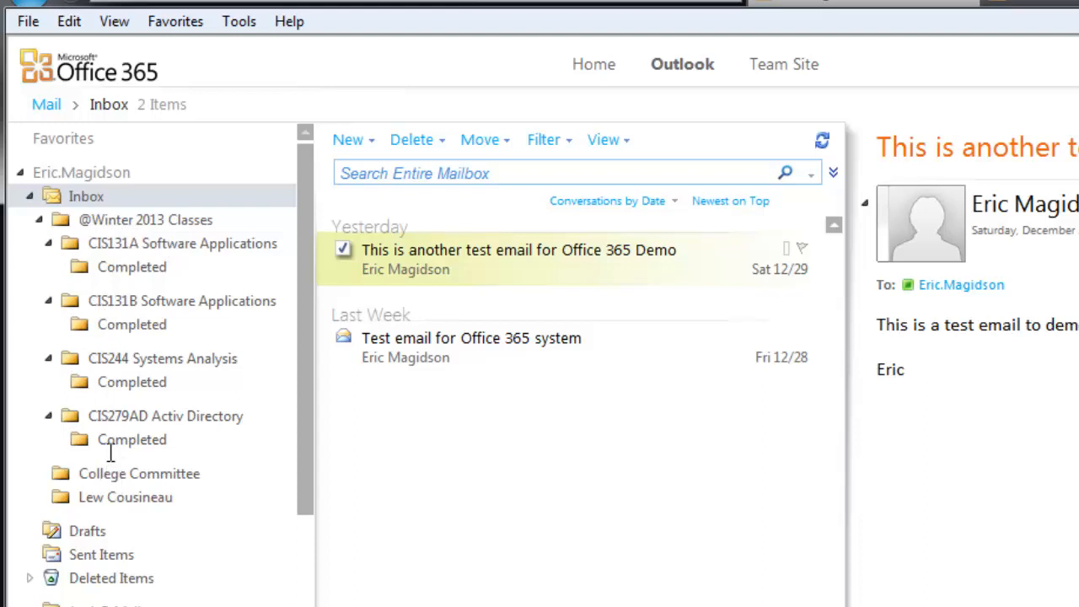
pyautogui.moveTo(105, 455)
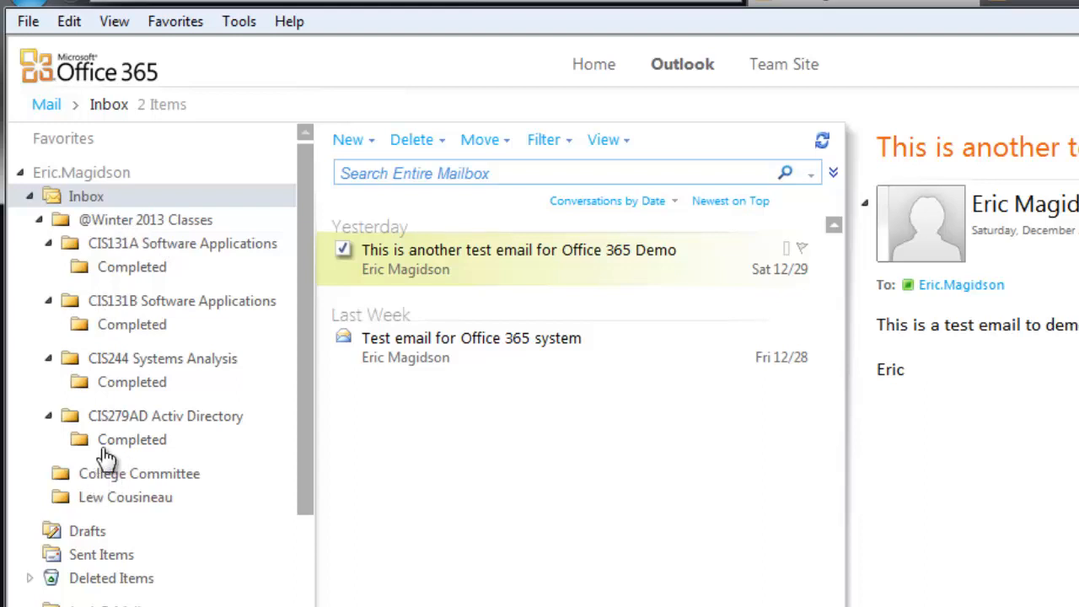
pyautogui.moveTo(93, 222)
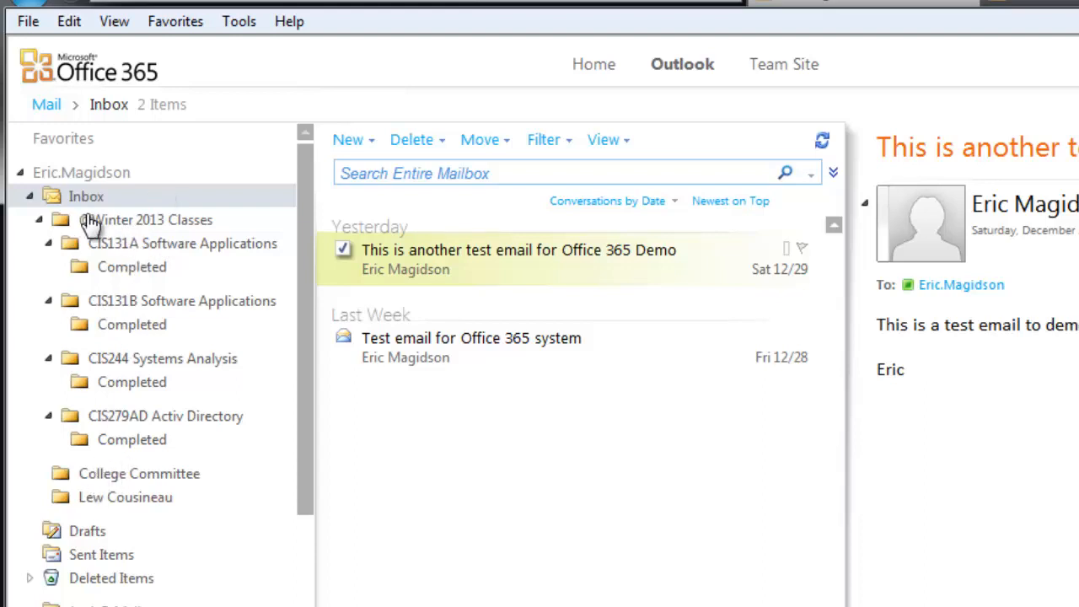
pyautogui.moveTo(166, 227)
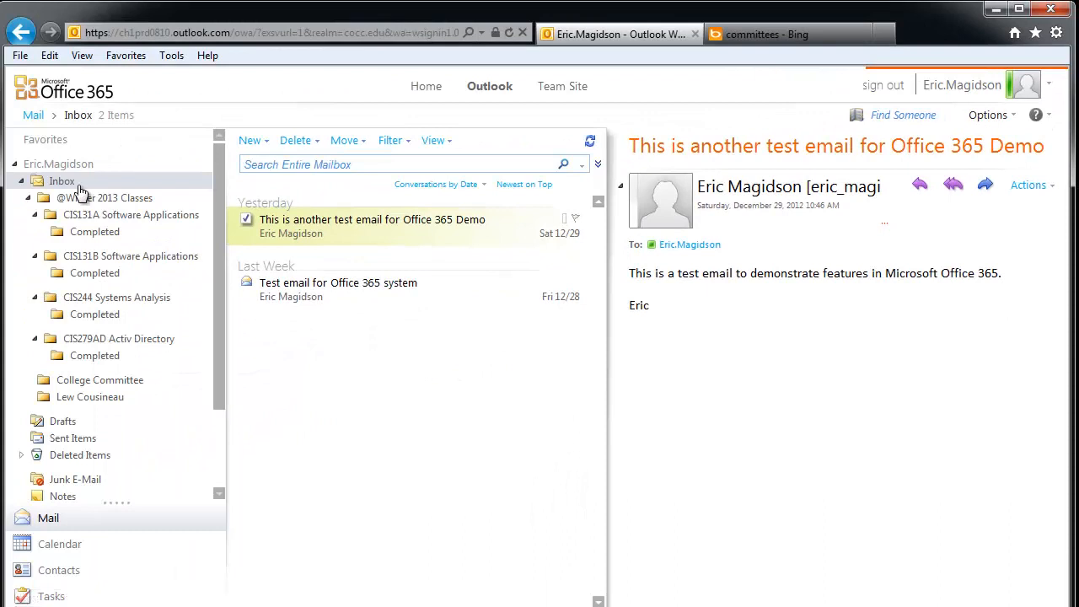
pyautogui.moveTo(84, 365)
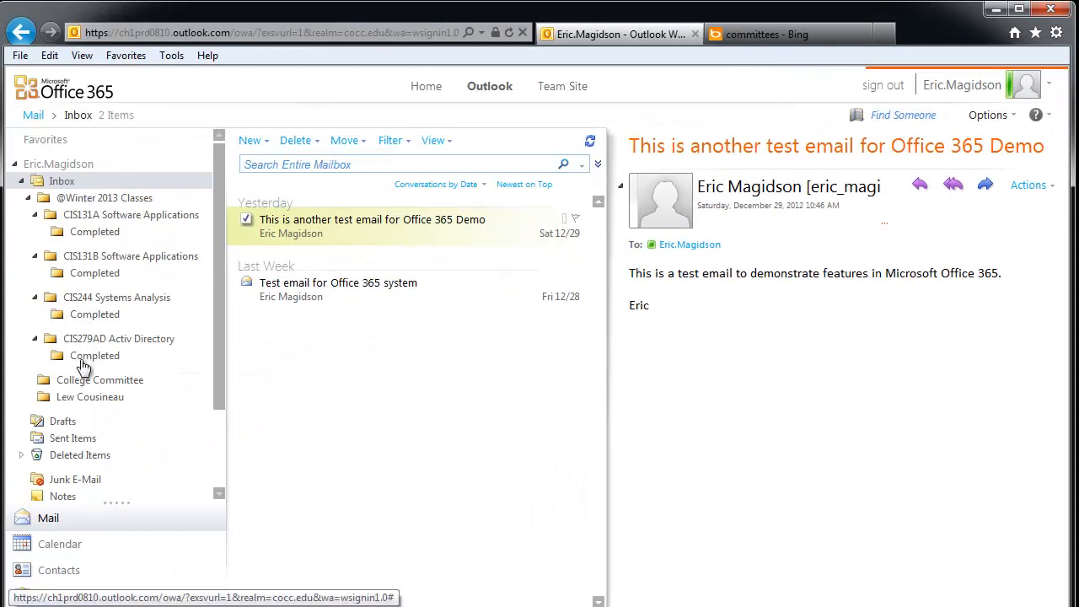
pyautogui.moveTo(70, 203)
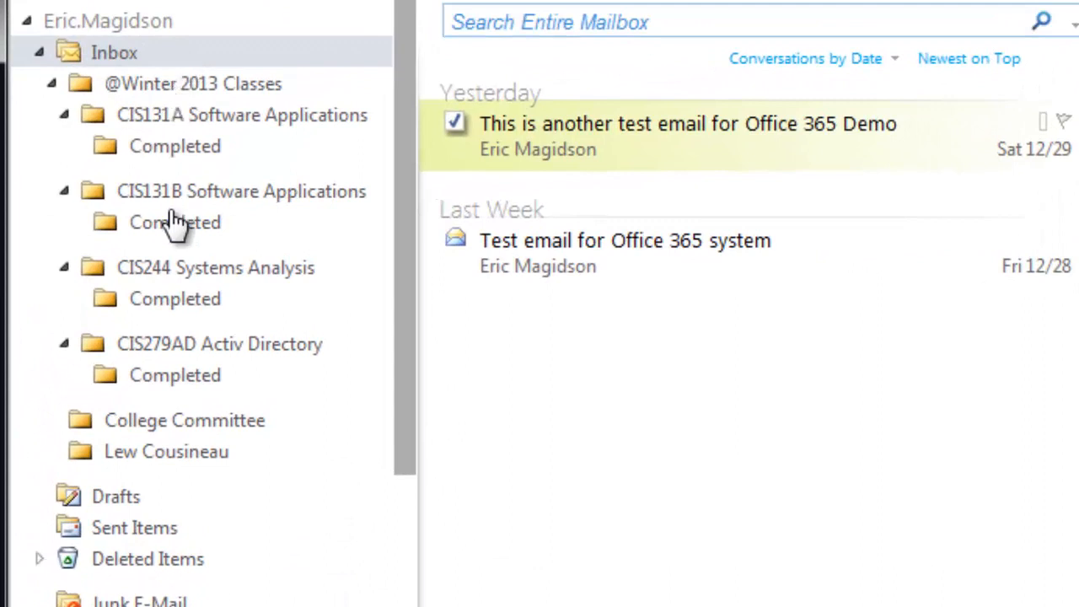
pyautogui.moveTo(186, 379)
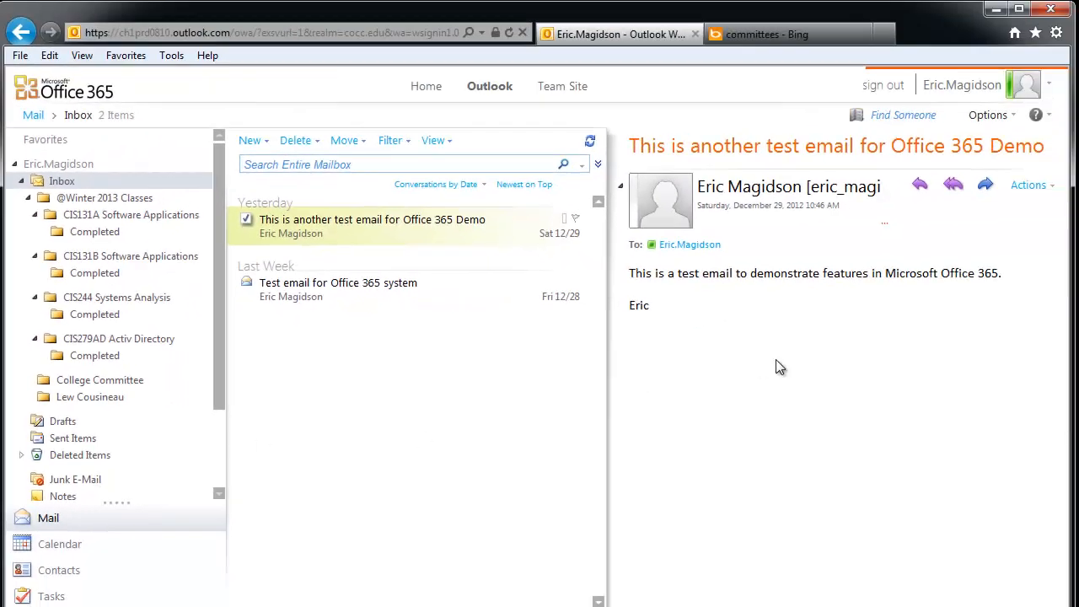
pyautogui.moveTo(1006, 565)
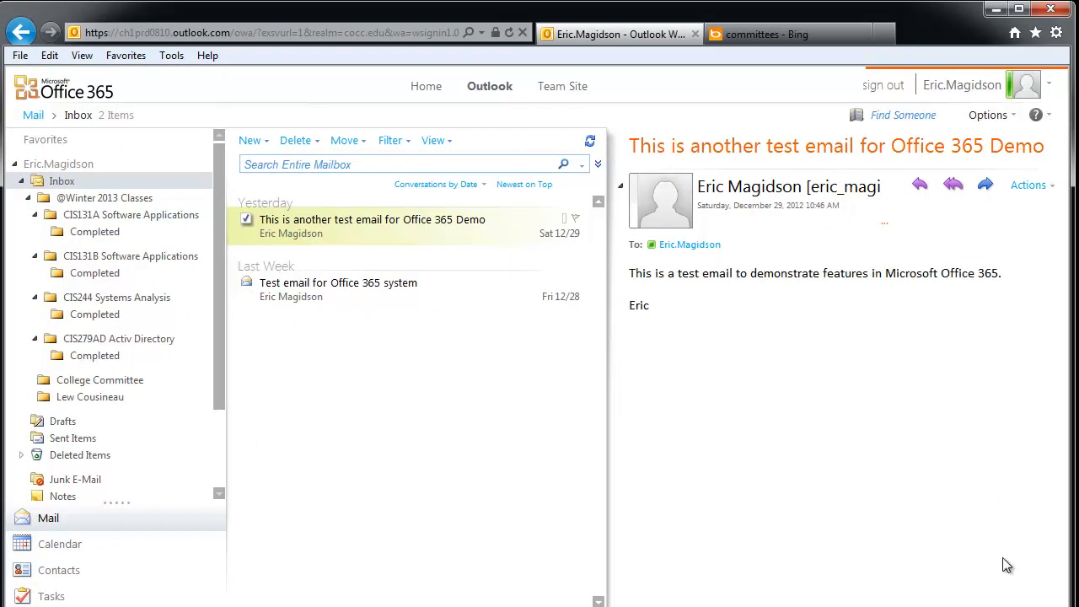
pyautogui.moveTo(398, 204)
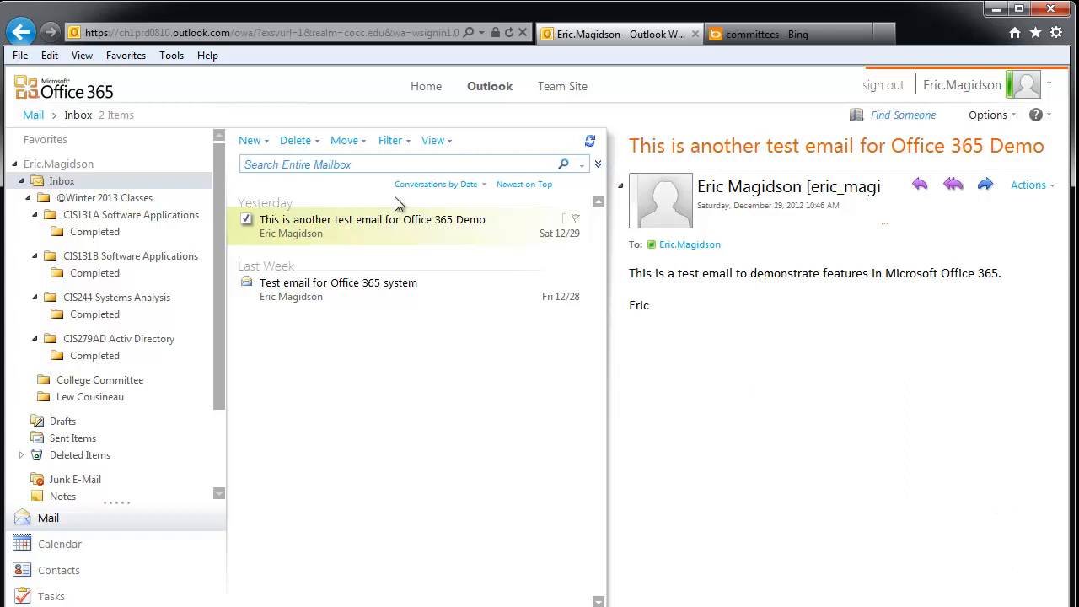
pyautogui.moveTo(893, 549)
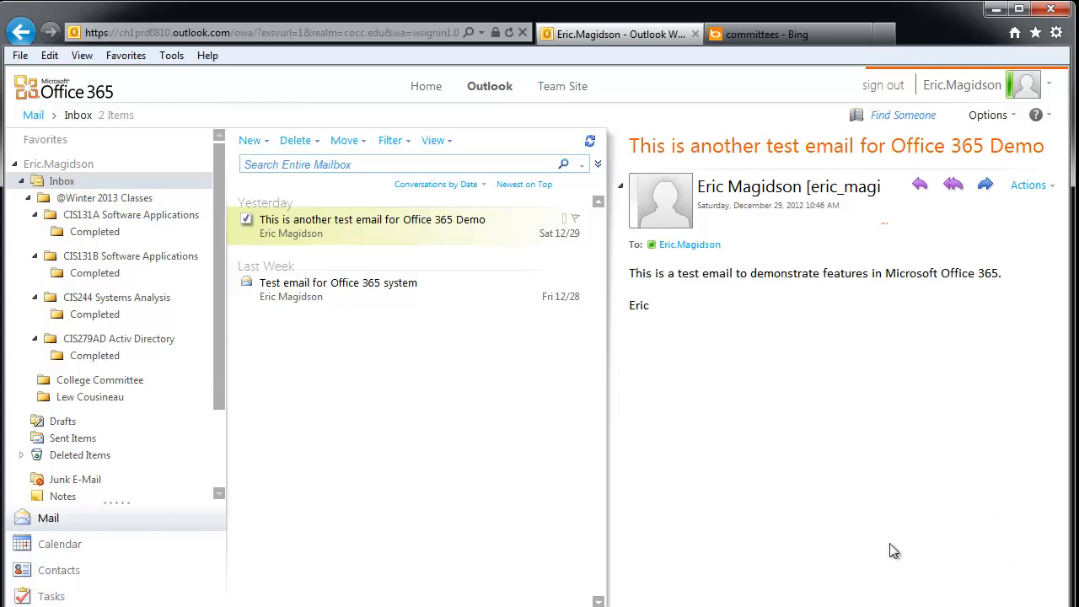